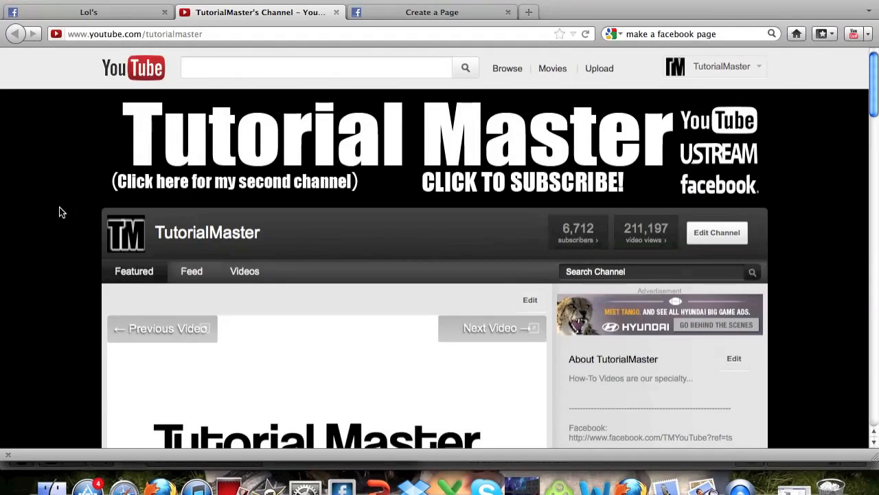
{"action": "mouse_move", "coordinate": [501, 239]}
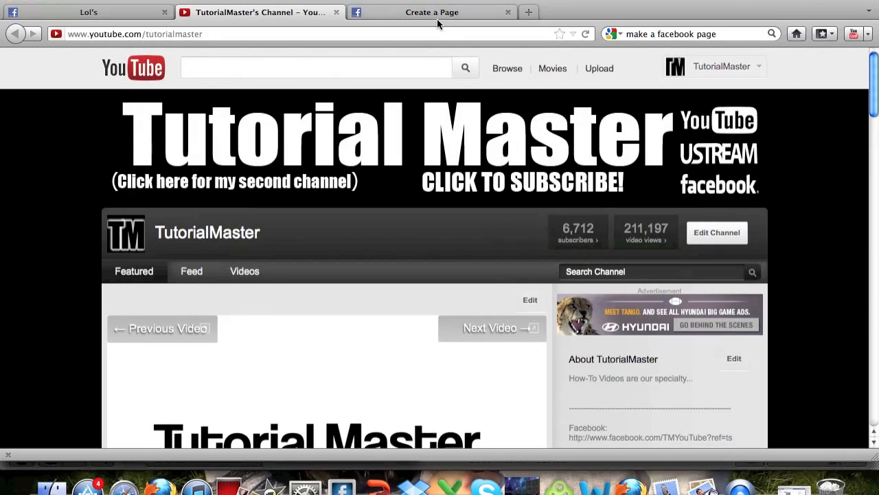
- Switch from the YouTube channel to Facebook's Create a Page screen
{"action": "left_click", "coordinate": [438, 12]}
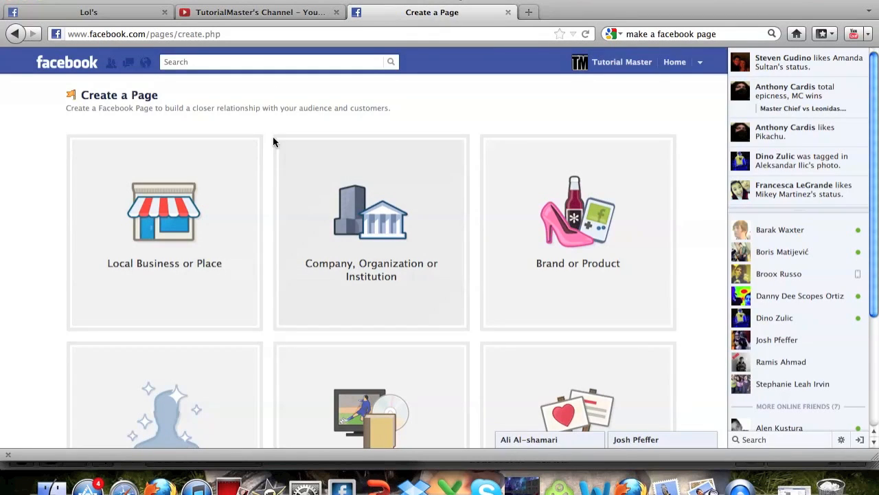
{"action": "mouse_move", "coordinate": [695, 286]}
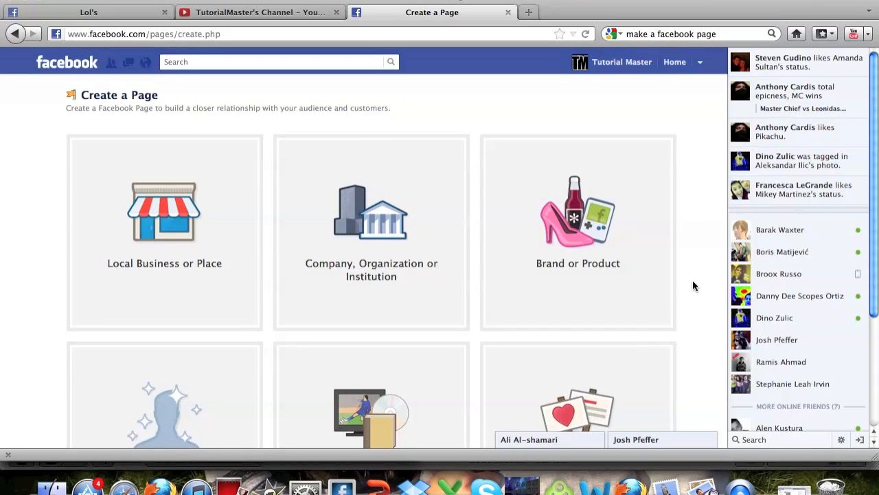
{"action": "mouse_move", "coordinate": [448, 104]}
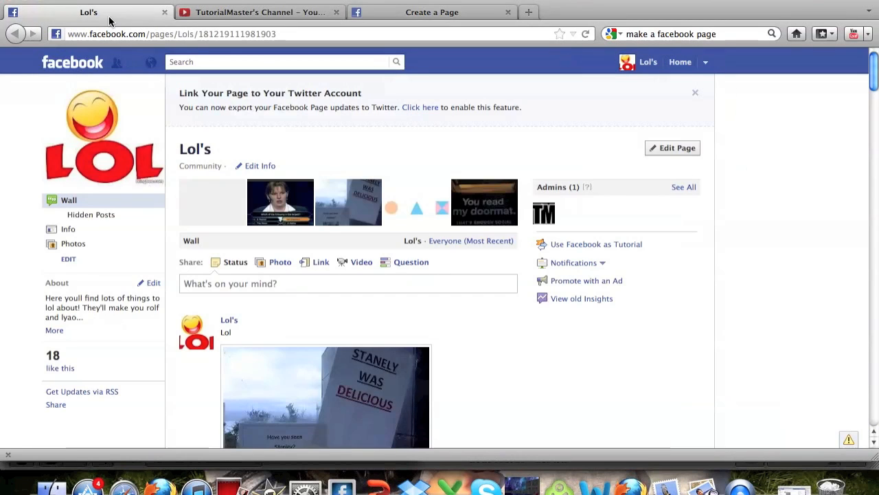
{"action": "mouse_move", "coordinate": [442, 80]}
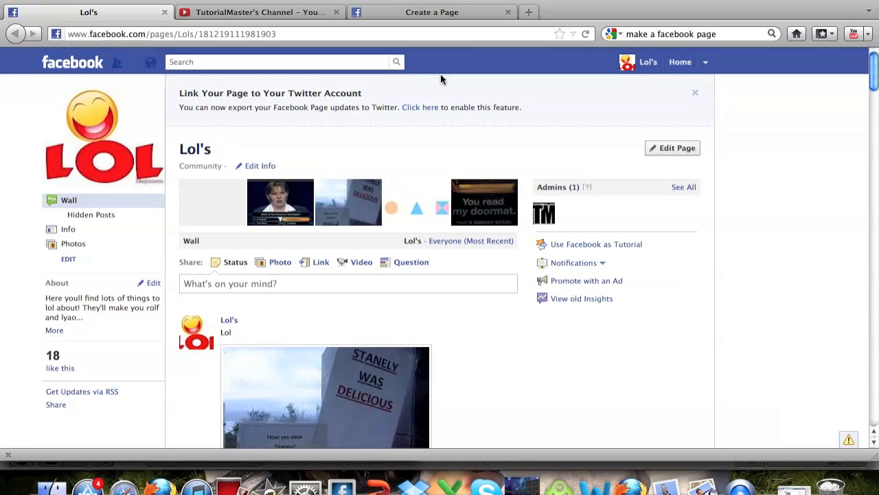
{"action": "scroll", "scroll_direction": "down", "scroll_amount": 3}
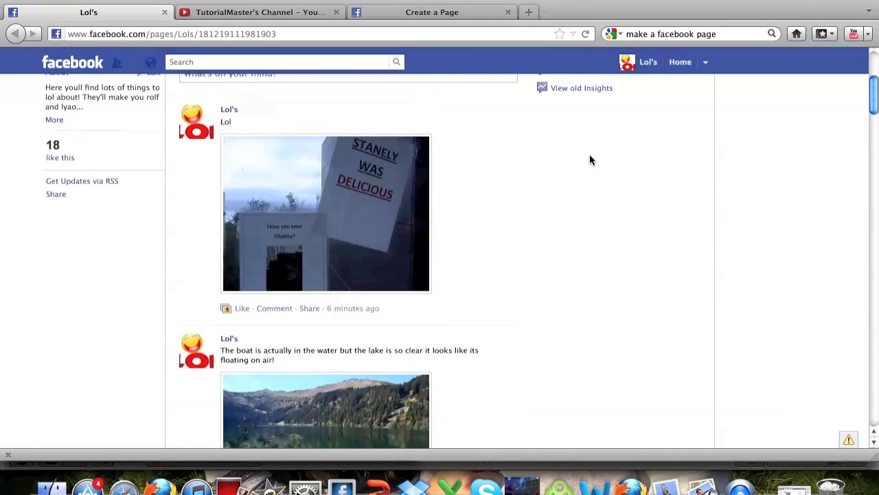
{"action": "scroll", "scroll_direction": "up", "scroll_amount": 3}
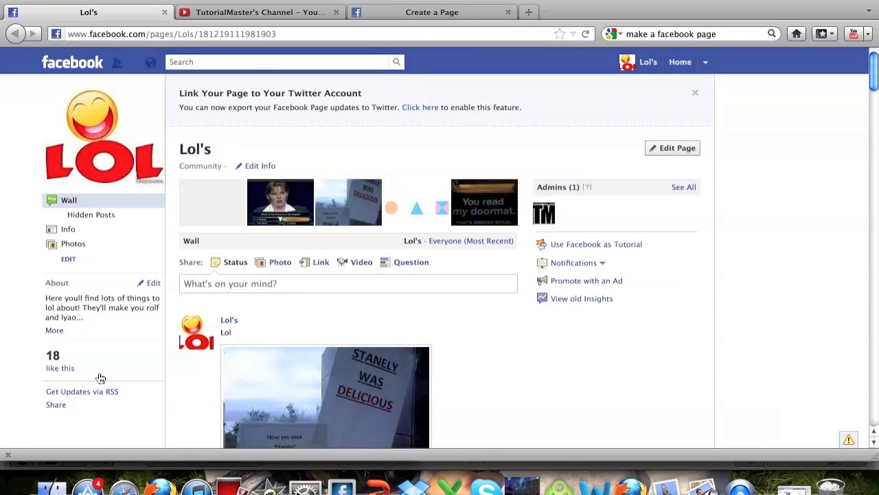
{"action": "scroll", "scroll_direction": "down", "scroll_amount": 3}
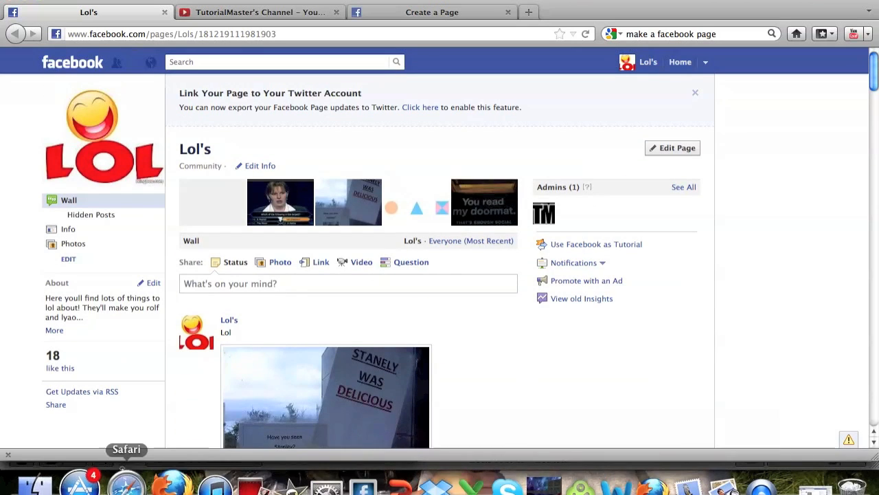
{"action": "mouse_move", "coordinate": [176, 297]}
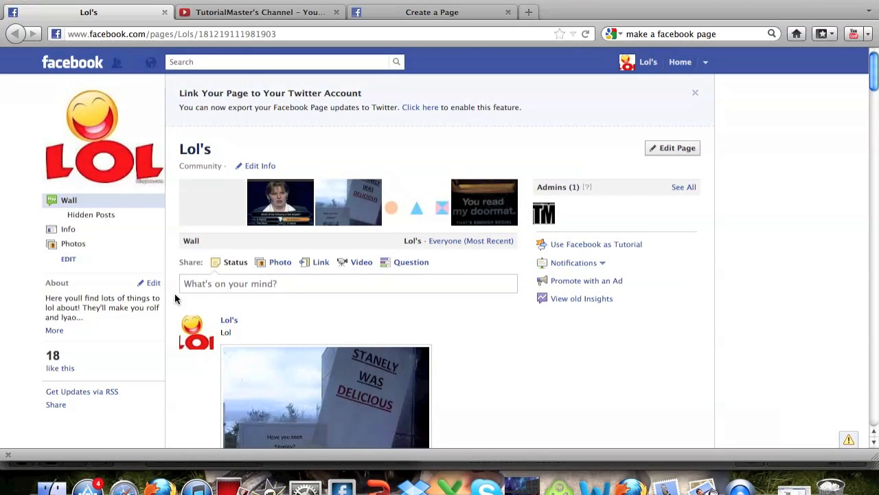
{"action": "mouse_move", "coordinate": [352, 35]}
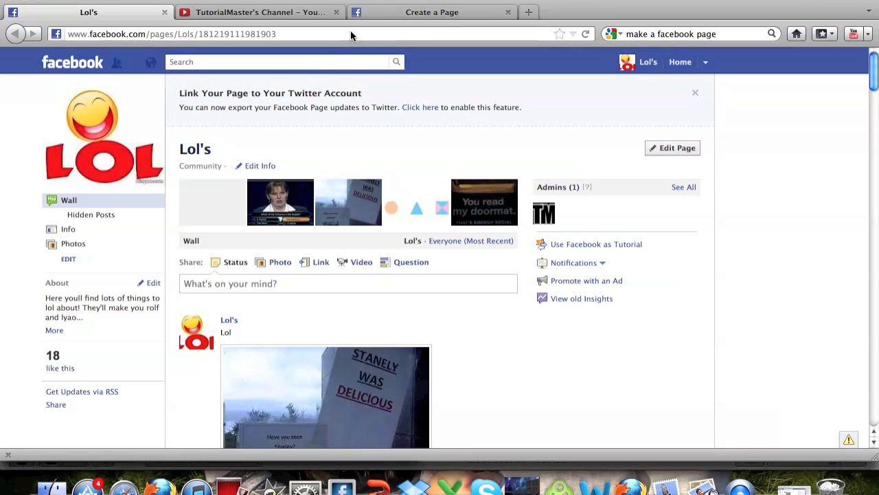
- Return to Facebook's Create a Page screen and reveal the Cause or Community category tile
{"action": "left_click", "coordinate": [438, 12]}
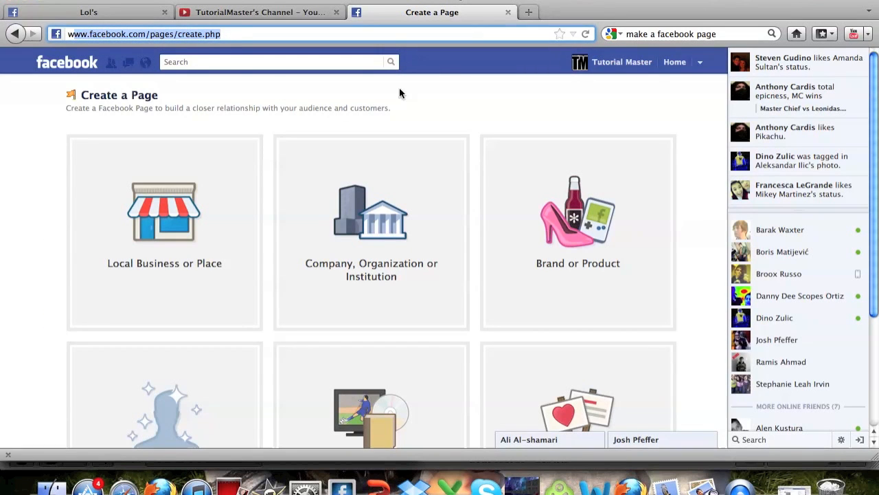
{"action": "scroll", "scroll_direction": "down", "scroll_amount": 3}
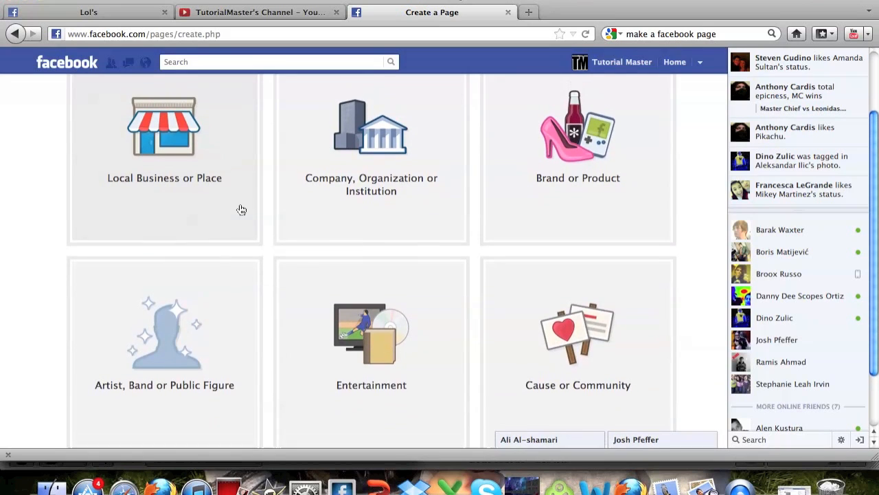
{"action": "mouse_move", "coordinate": [374, 203]}
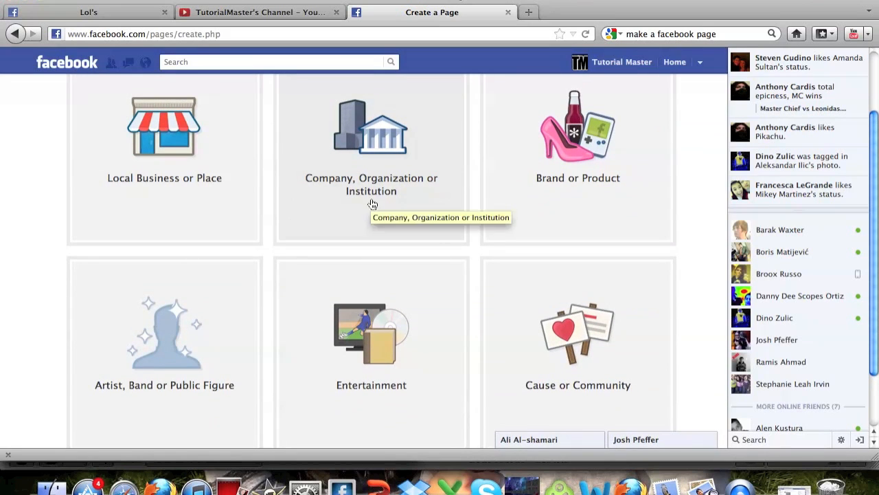
{"action": "mouse_move", "coordinate": [306, 266]}
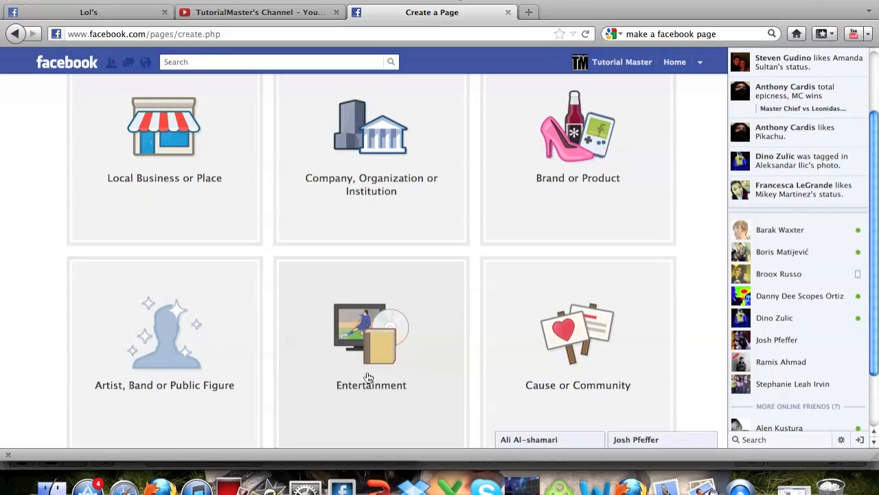
{"action": "mouse_move", "coordinate": [582, 383]}
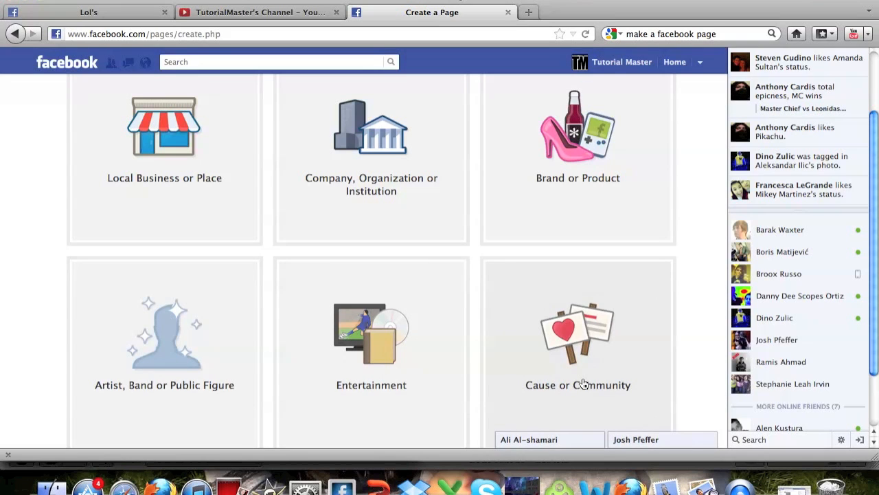
{"action": "mouse_move", "coordinate": [699, 268]}
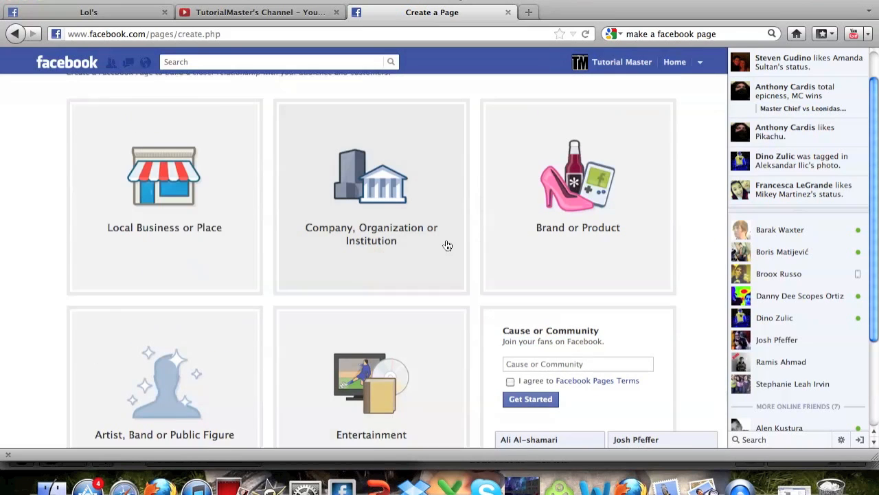
{"action": "left_click", "coordinate": [165, 186]}
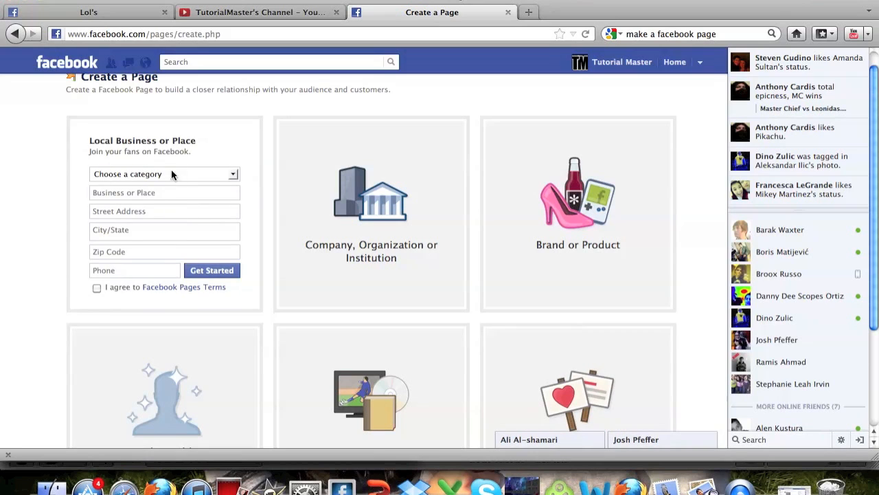
{"action": "left_click", "coordinate": [371, 199]}
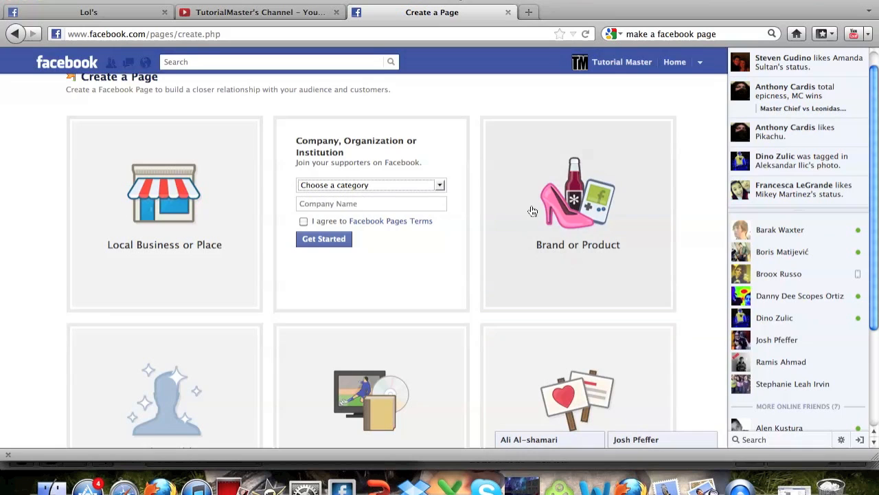
{"action": "left_click", "coordinate": [577, 165]}
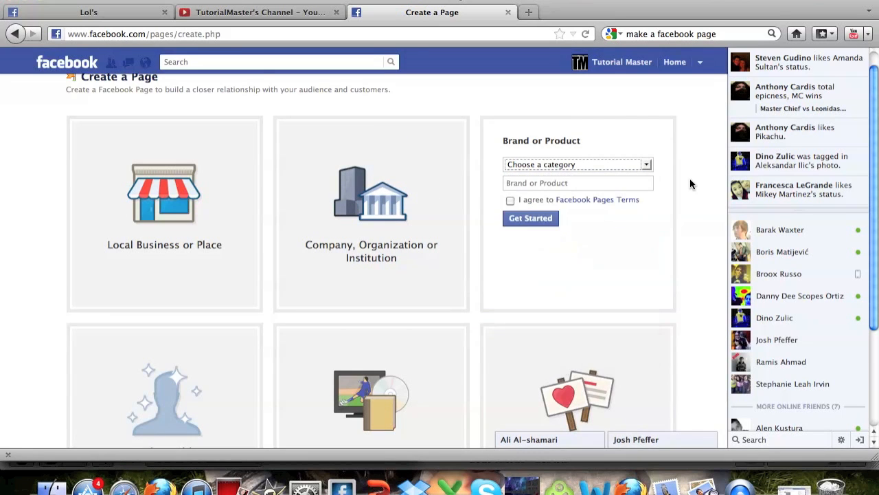
{"action": "scroll", "scroll_direction": "down", "scroll_amount": 3}
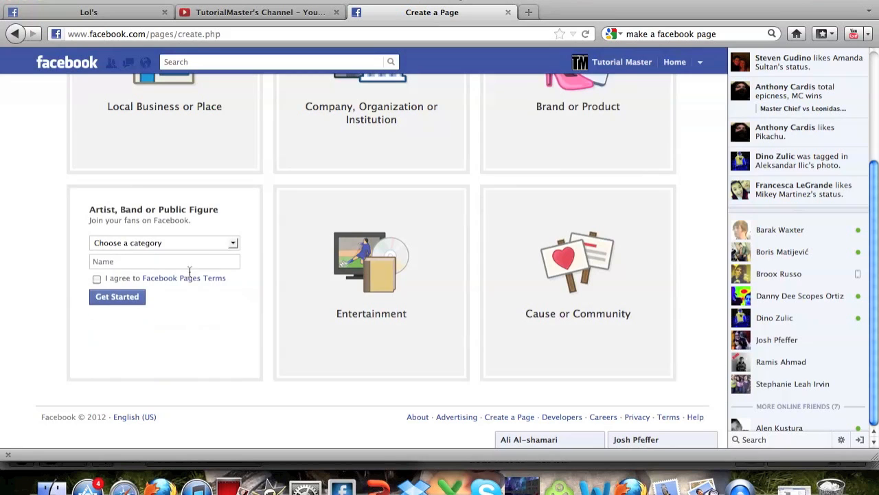
{"action": "left_click", "coordinate": [164, 241]}
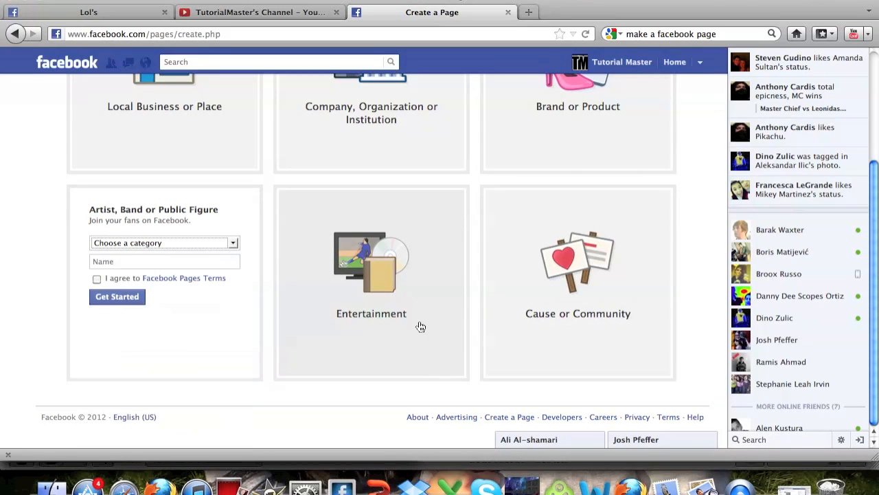
{"action": "left_click", "coordinate": [371, 242]}
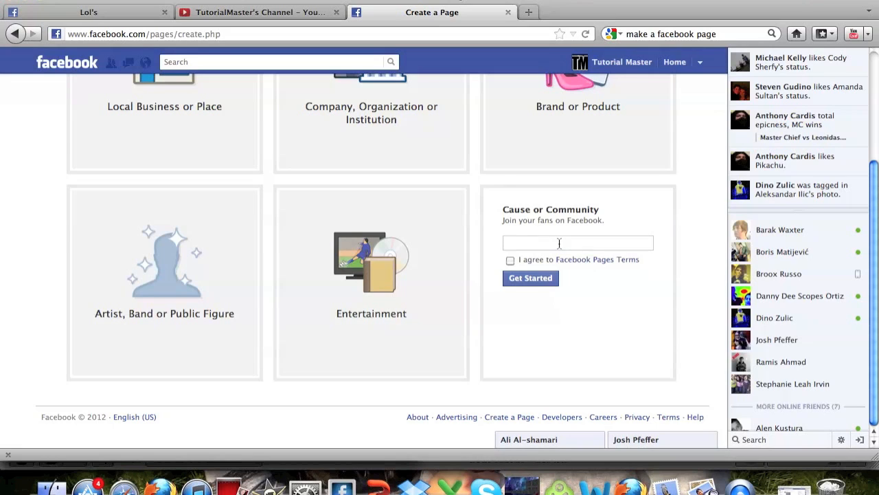
- Name the Cause or Community page 'YouTube is Awesome' and create it with Get Started
{"action": "type", "text": "Tutorial"}
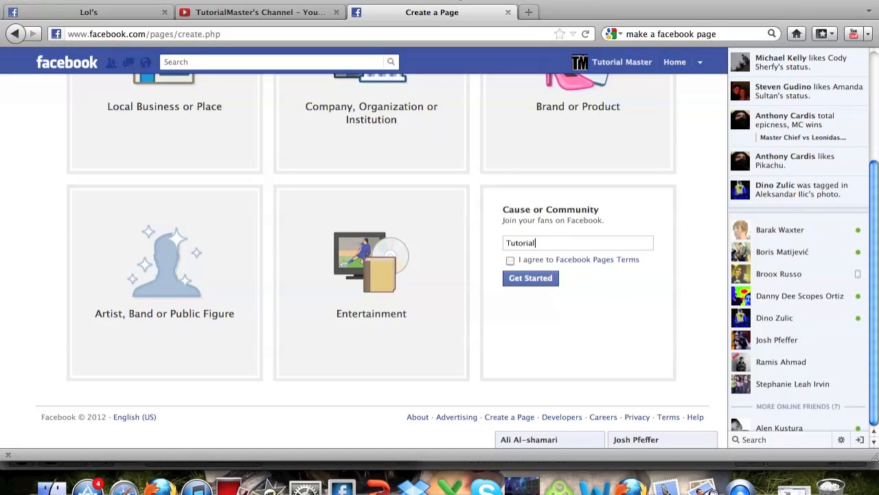
{"action": "key", "text": "BackSpace"}
{"action": "type", "text": "Y"}
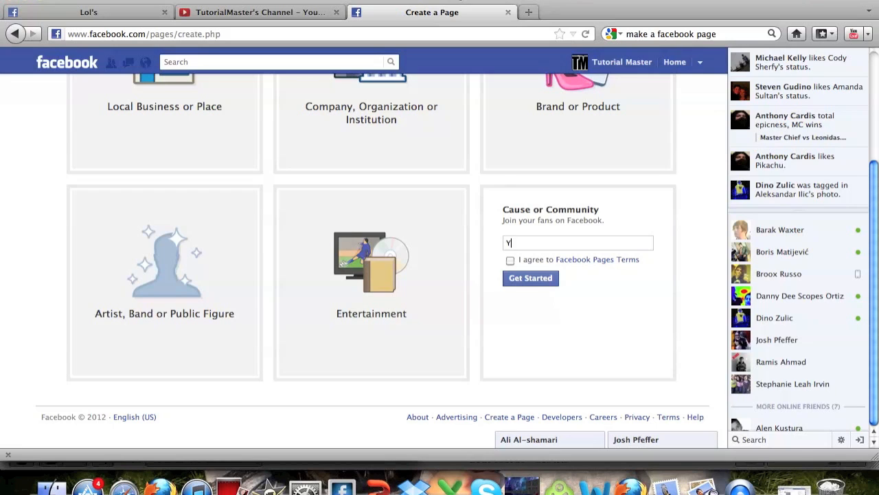
{"action": "type", "text": "outube"}
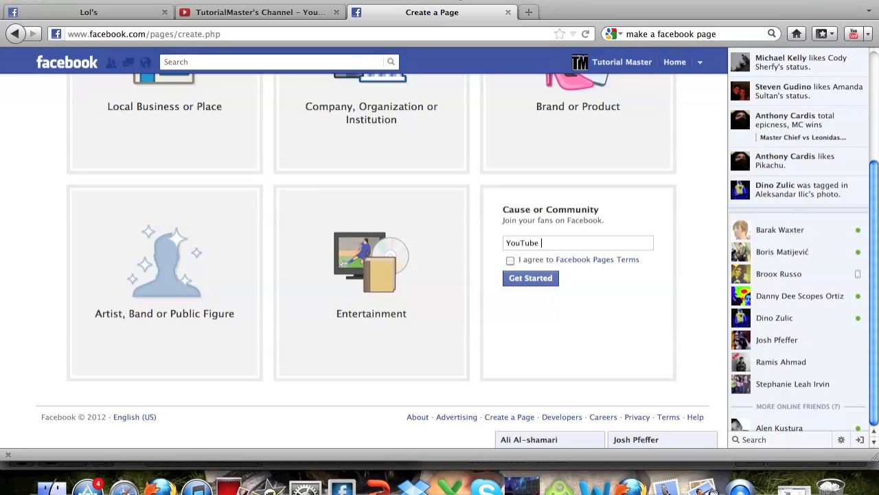
{"action": "type", "text": "is Awesom"}
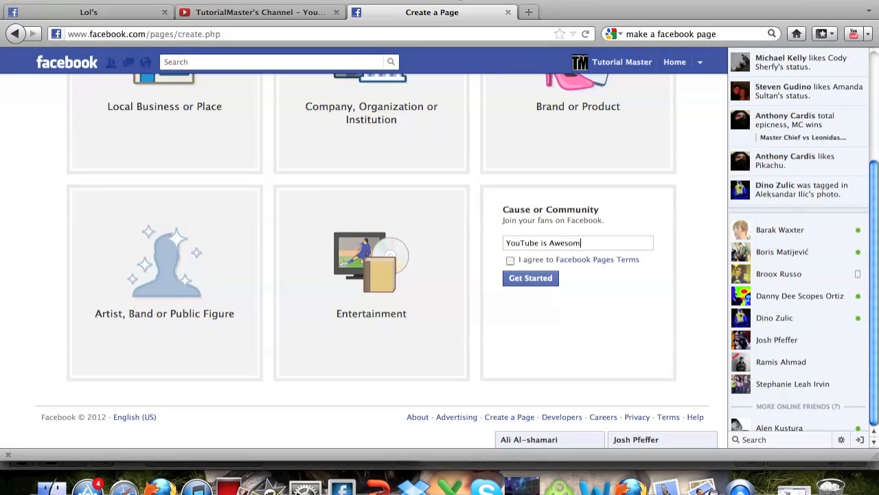
{"action": "left_click", "coordinate": [511, 260]}
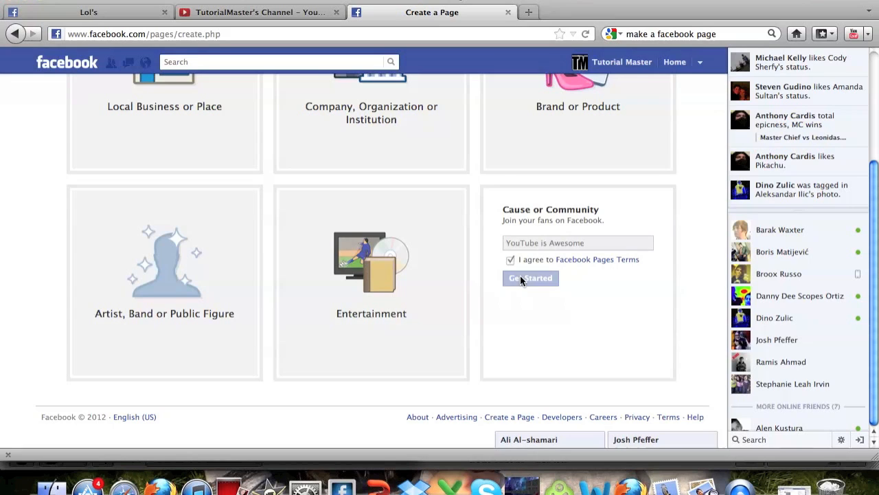
{"action": "mouse_move", "coordinate": [574, 324]}
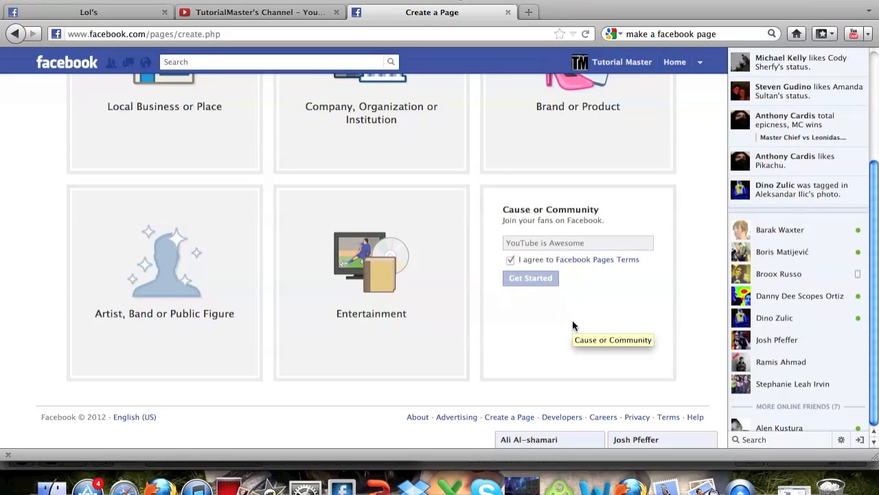
{"action": "mouse_move", "coordinate": [668, 236]}
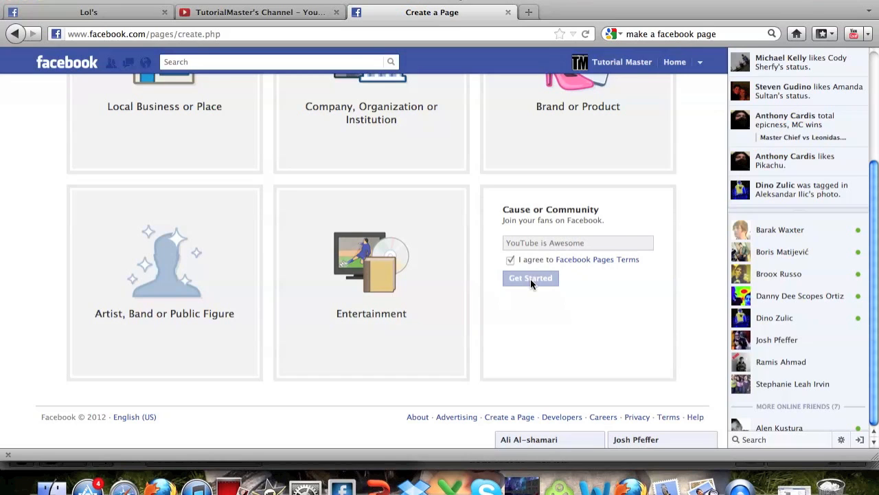
{"action": "mouse_move", "coordinate": [586, 242]}
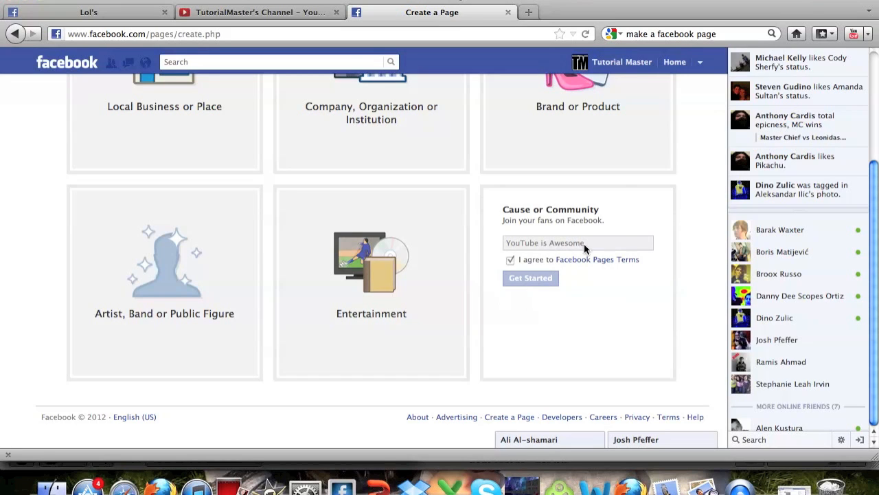
{"action": "left_click", "coordinate": [530, 277]}
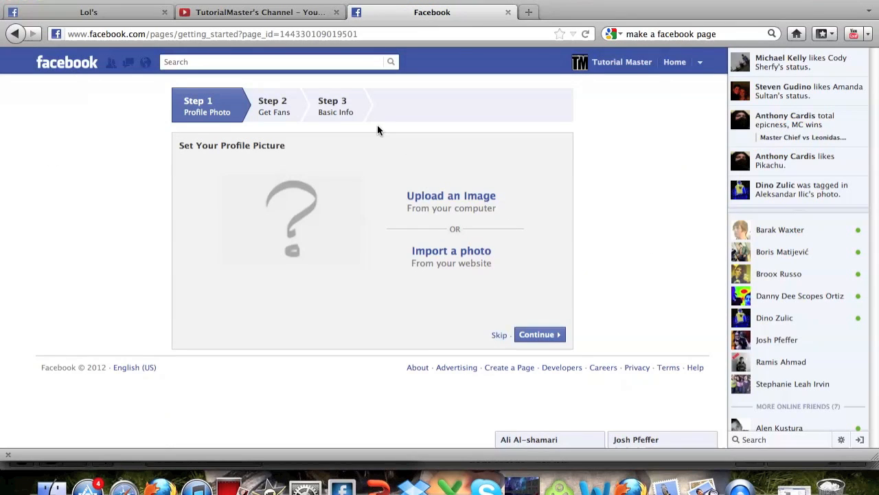
- Skip the profile photo and Get Fans steps to reach the Basic Info step
{"action": "left_click", "coordinate": [450, 195]}
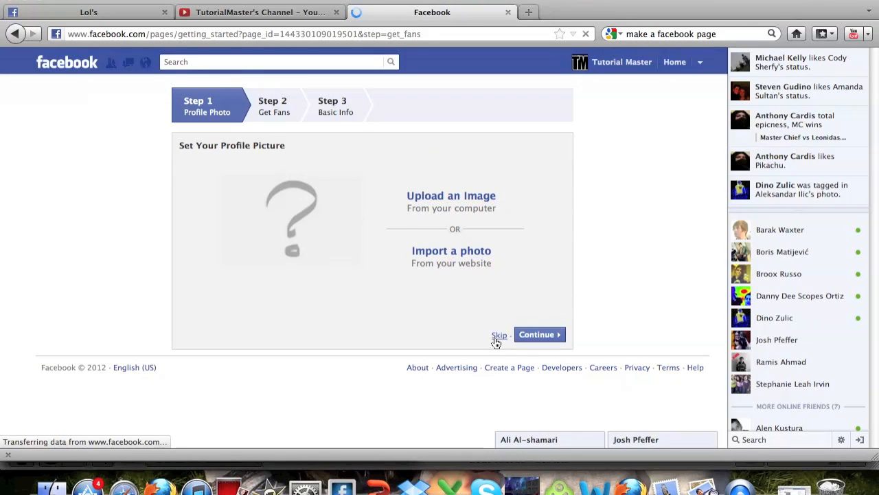
{"action": "left_click", "coordinate": [540, 335]}
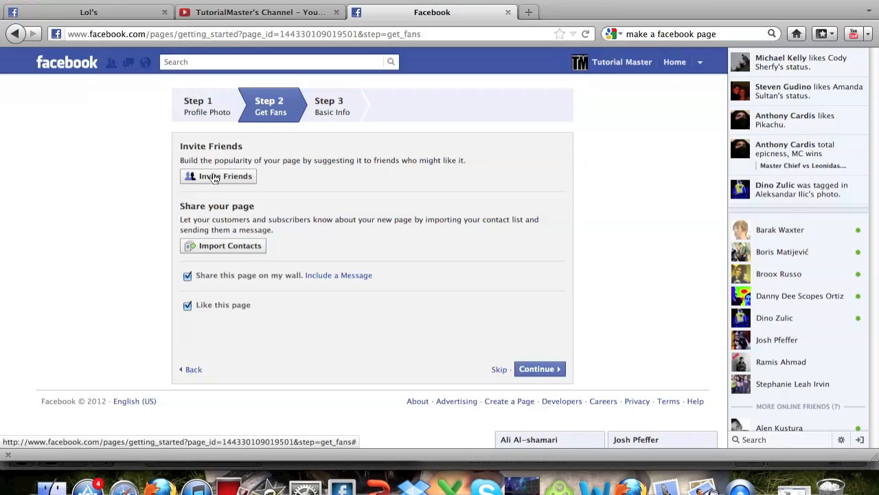
{"action": "mouse_move", "coordinate": [198, 282]}
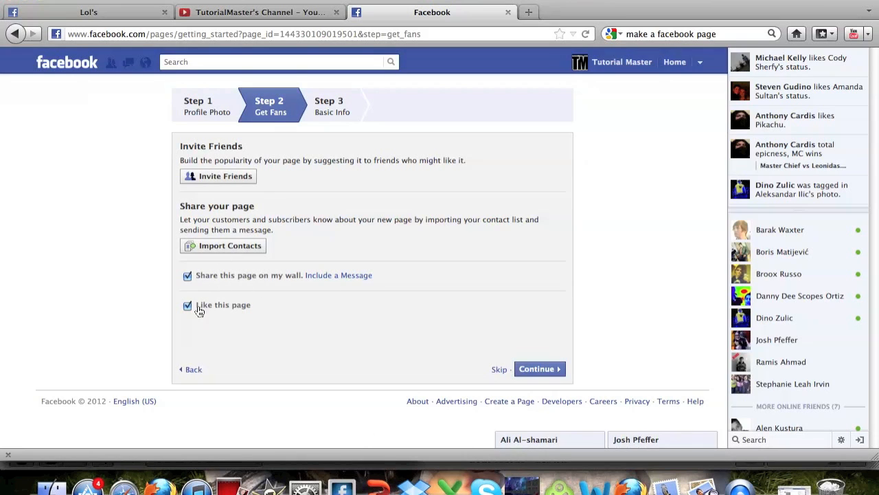
{"action": "mouse_move", "coordinate": [444, 330]}
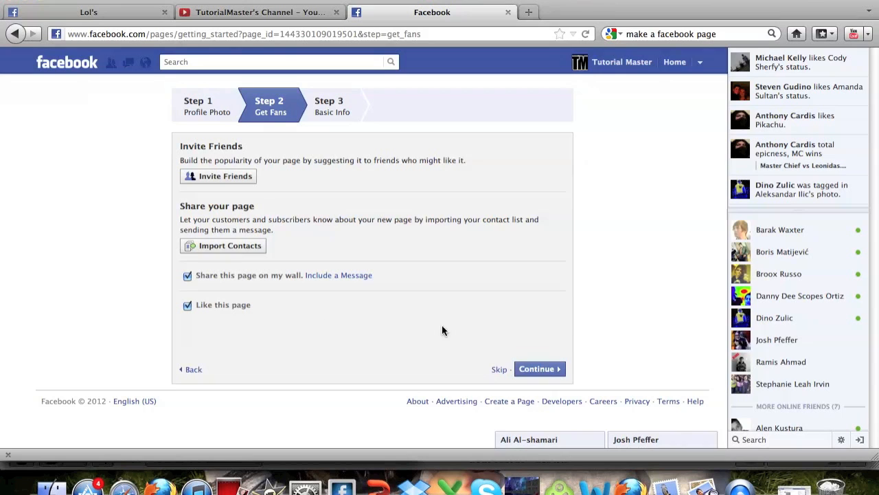
{"action": "left_click", "coordinate": [499, 368]}
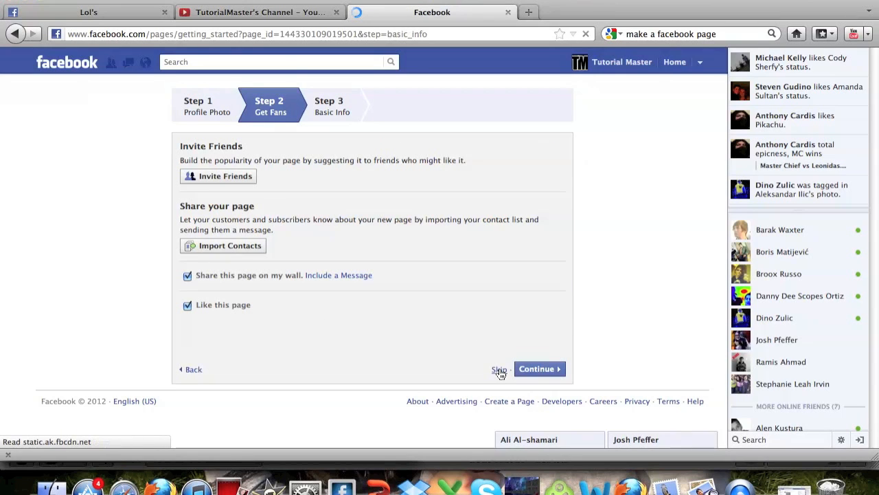
{"action": "left_click", "coordinate": [539, 368]}
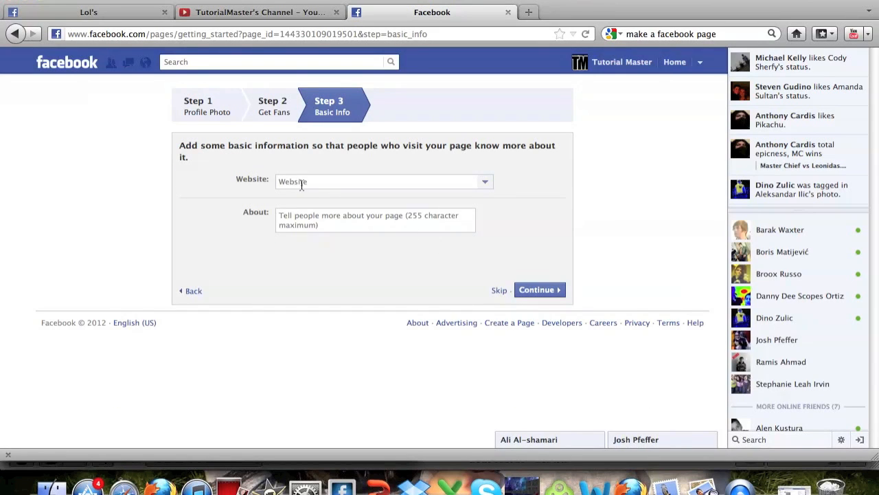
- Write the About description 'I think yo... page about i...' and finish setup with Continue
{"action": "left_click", "coordinate": [484, 182]}
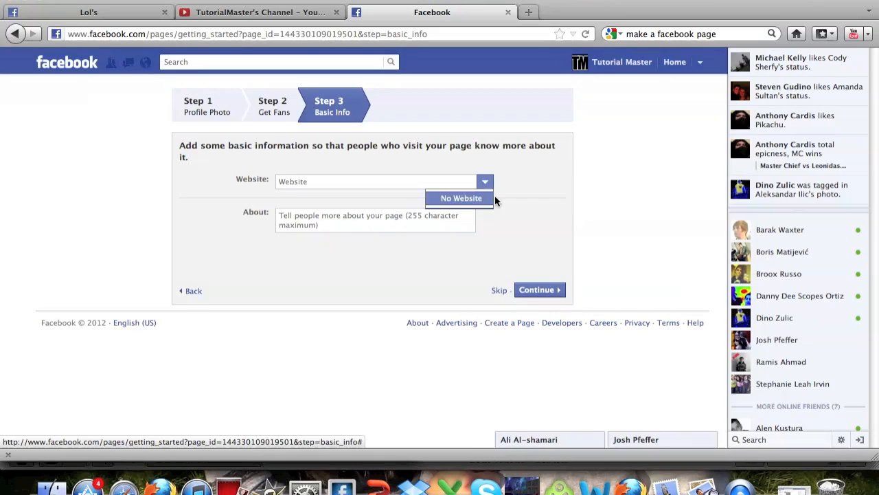
{"action": "left_click", "coordinate": [357, 227]}
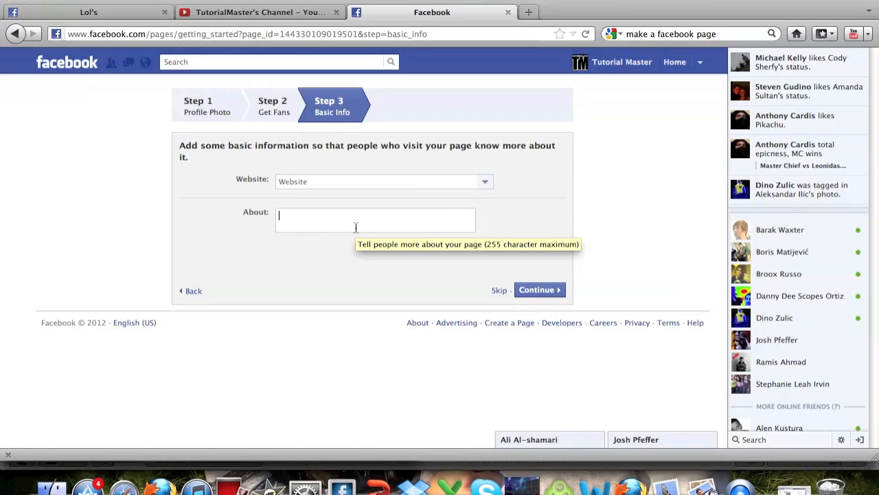
{"action": "type", "text": "I think youtube is awesome and wanted to make a"}
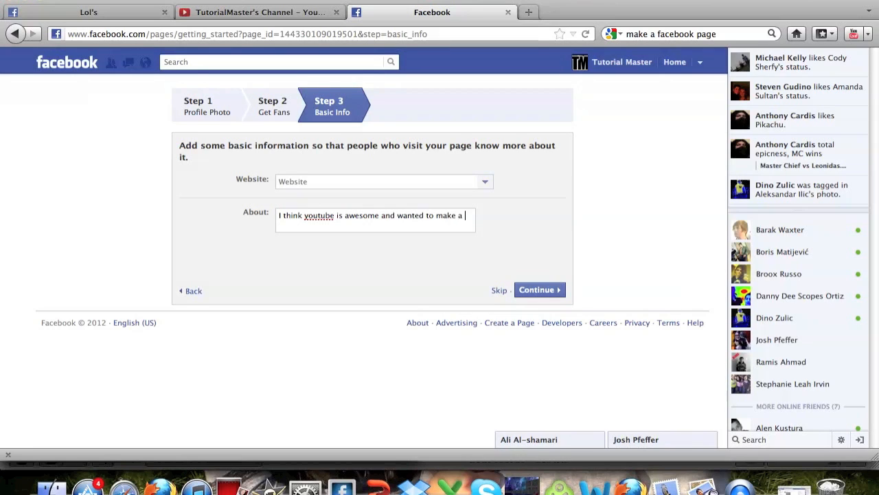
{"action": "type", "text": "page about it."}
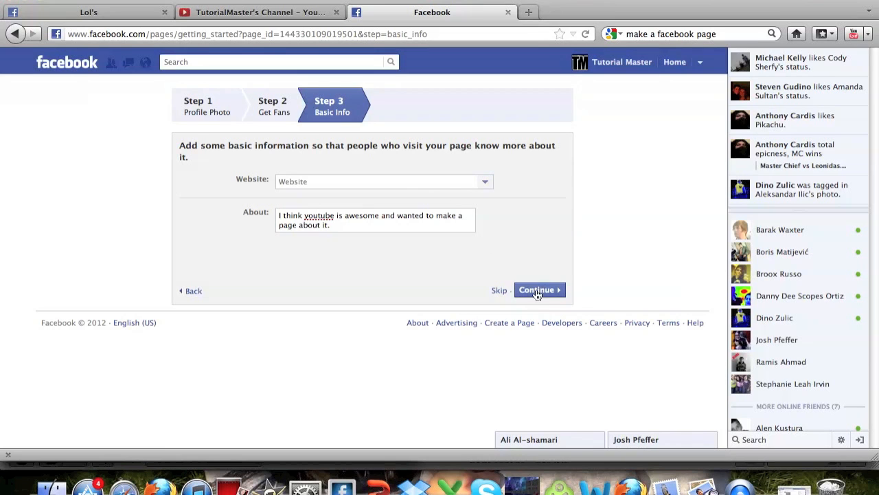
{"action": "left_click", "coordinate": [536, 289]}
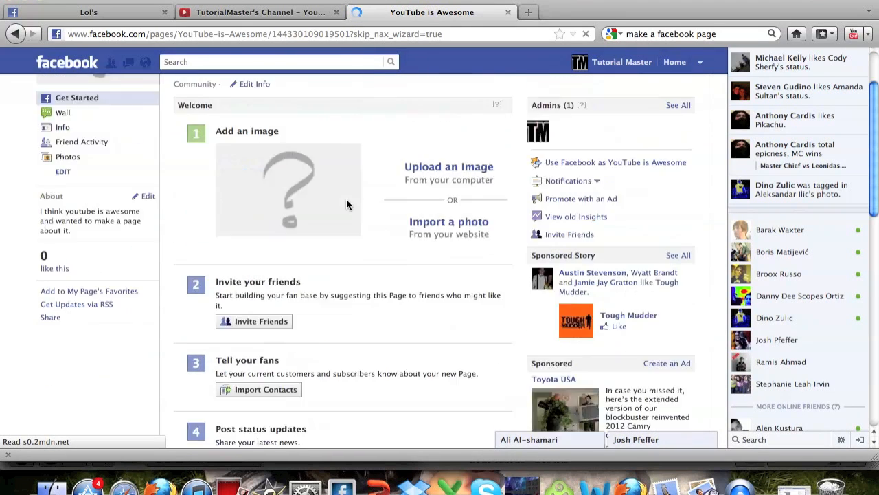
- Show the new page's Wall and start a post in its status box
{"action": "left_click", "coordinate": [63, 195]}
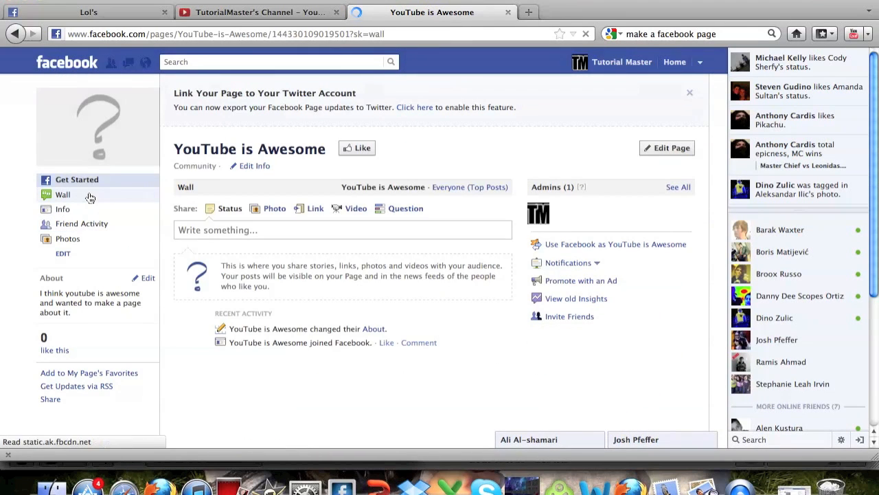
{"action": "left_click", "coordinate": [341, 229]}
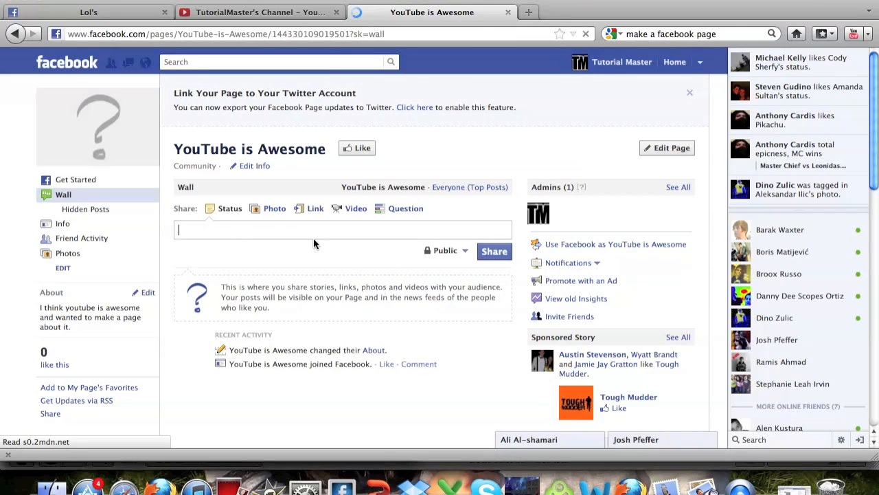
{"action": "mouse_move", "coordinate": [379, 160]}
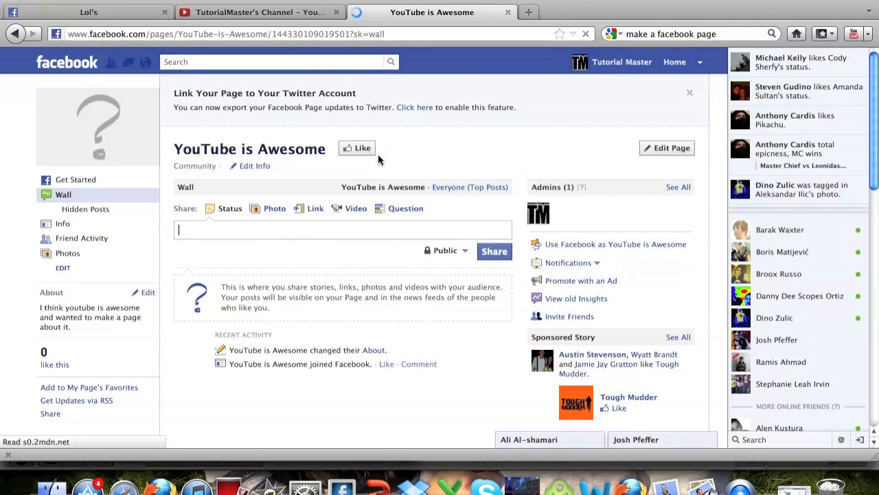
{"action": "mouse_move", "coordinate": [11, 272]}
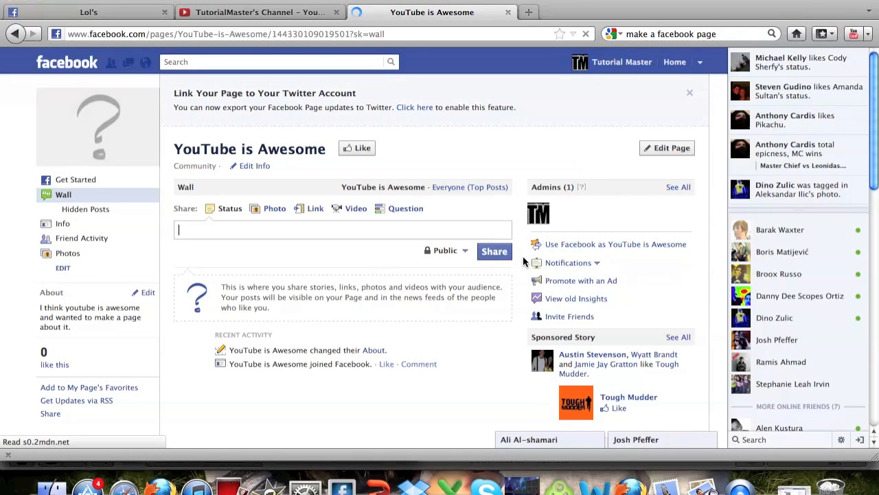
{"action": "mouse_move", "coordinate": [559, 272]}
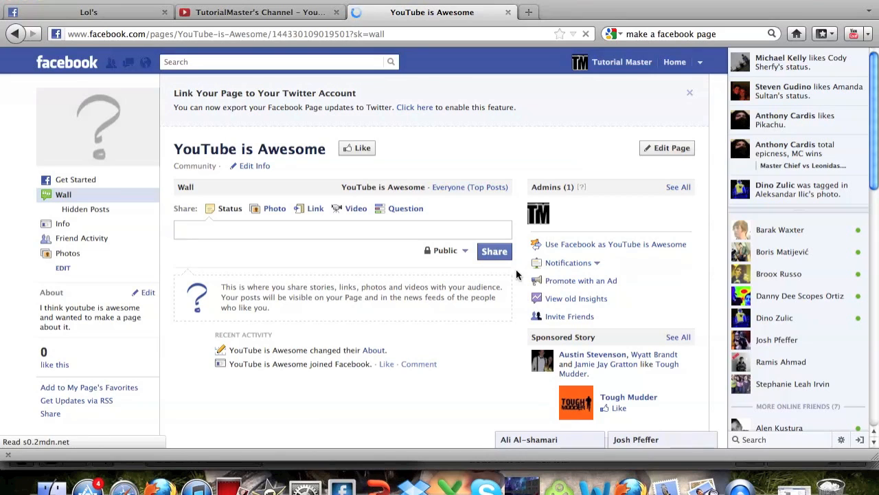
{"action": "mouse_move", "coordinate": [513, 135]}
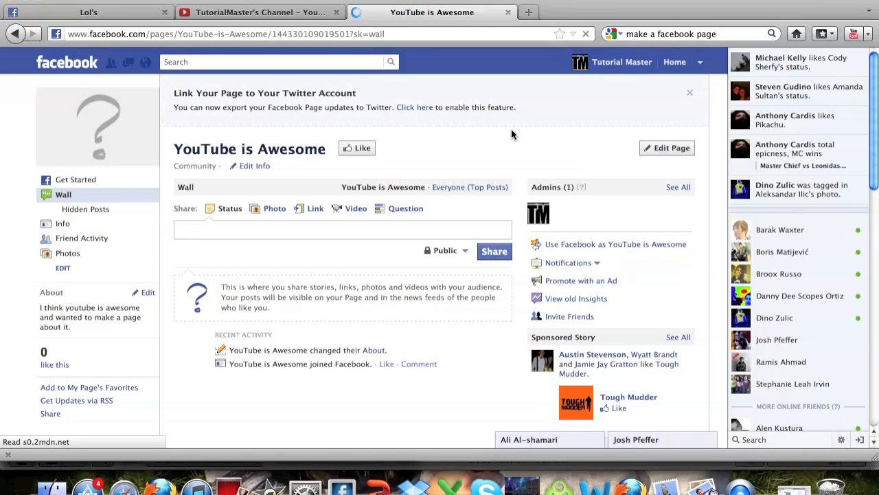
- Glance at the Lol's page, then return to TutorialMaster's YouTube channel
{"action": "left_click", "coordinate": [96, 13]}
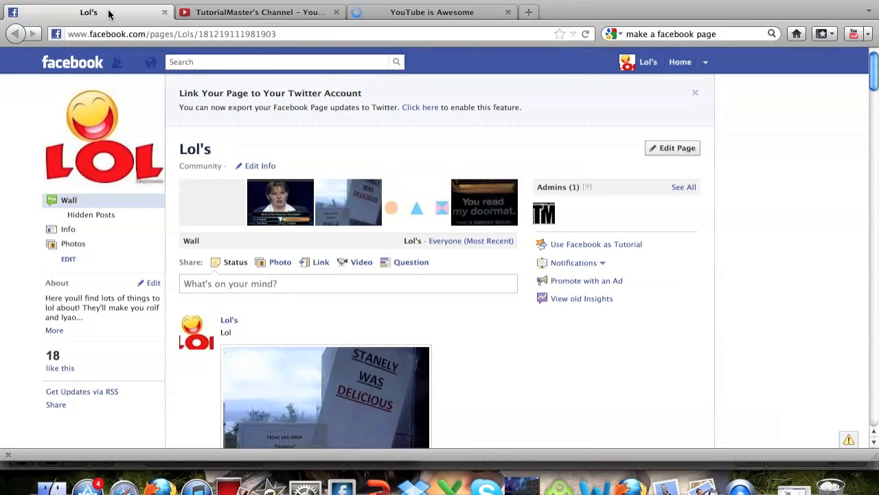
{"action": "mouse_move", "coordinate": [74, 182]}
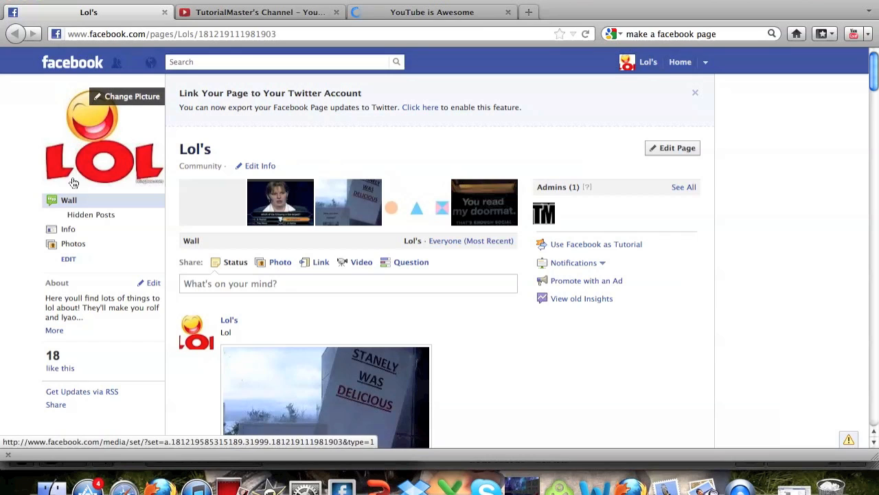
{"action": "left_click", "coordinate": [253, 13]}
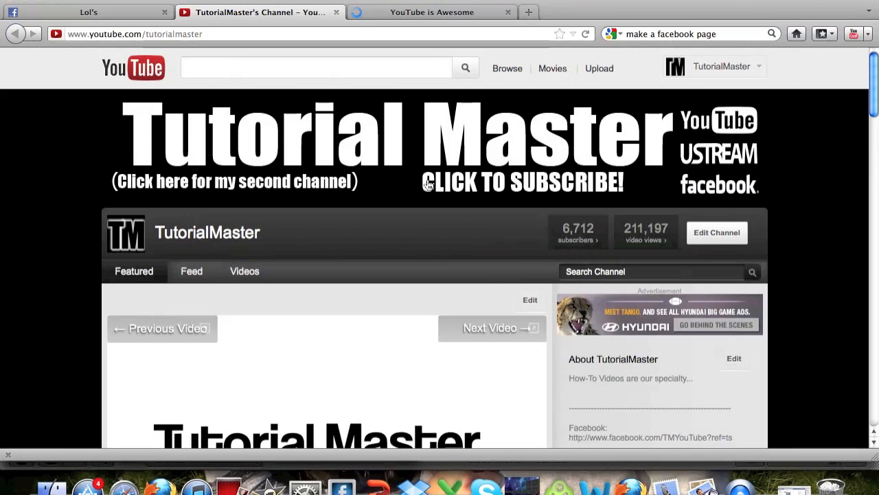
{"action": "scroll", "scroll_direction": "down", "scroll_amount": 3}
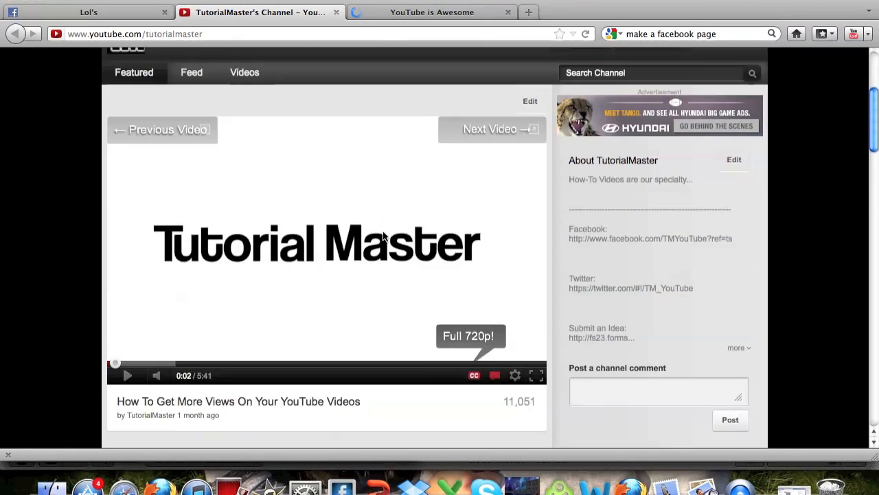